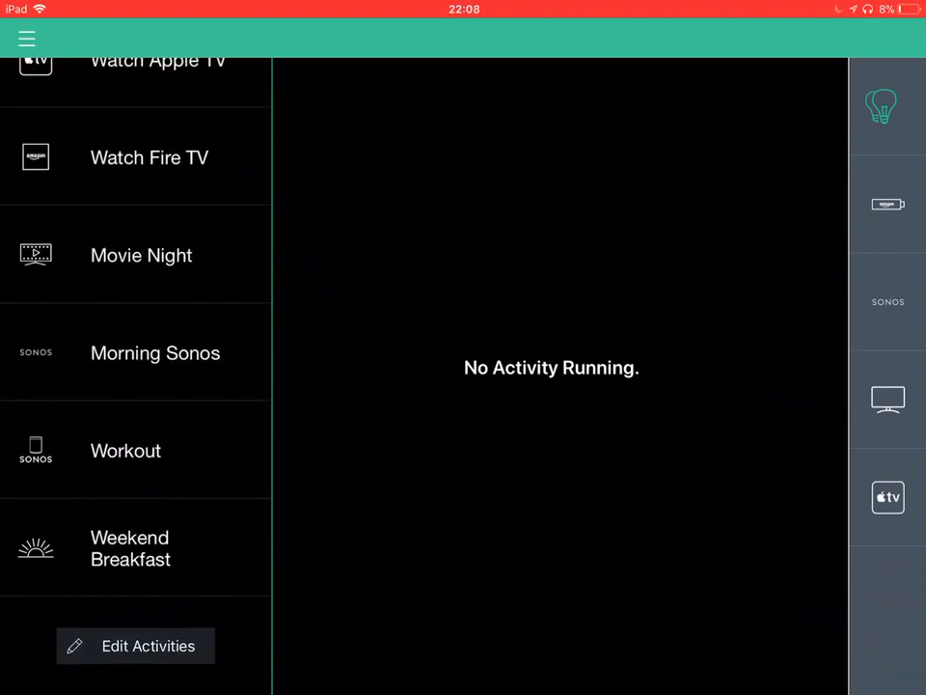
Scroll through the Lights scenes and device list in the Devices panel.
scroll("down", 3)
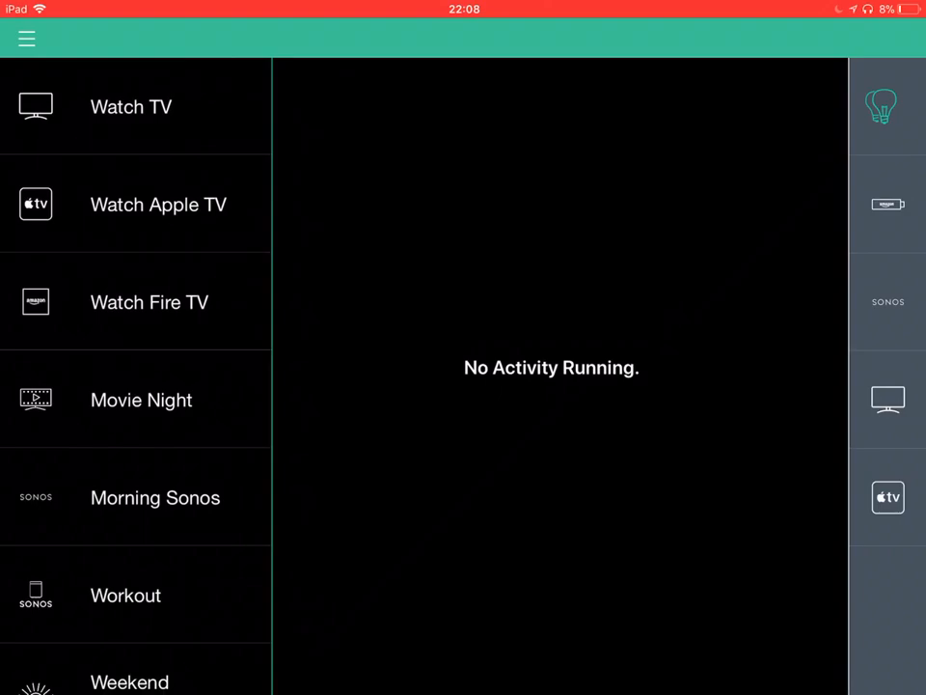
scroll("down", 3)
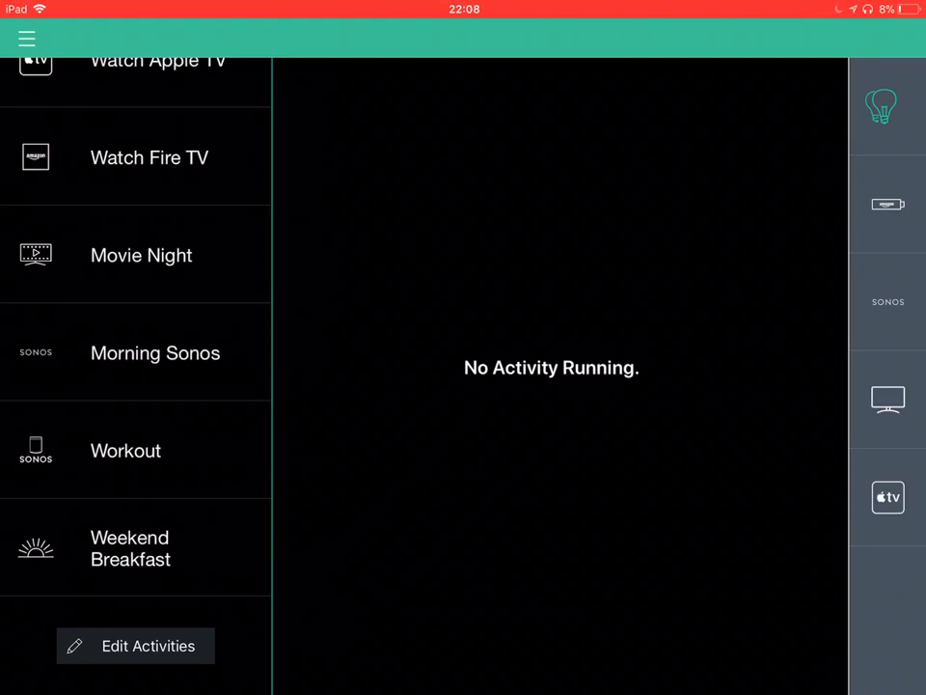
scroll("down", 3)
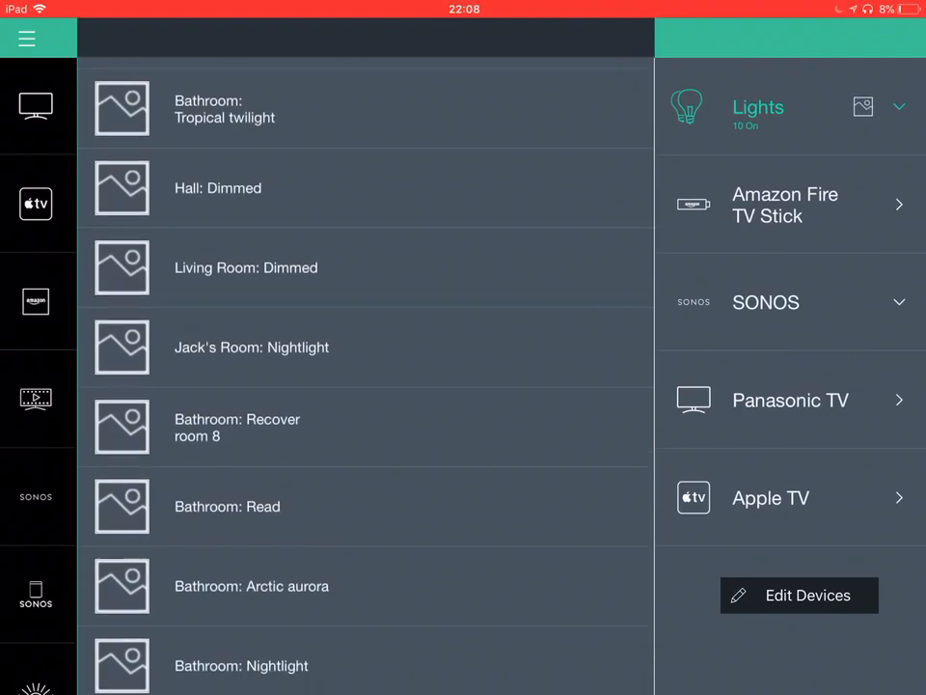
scroll("down", 3)
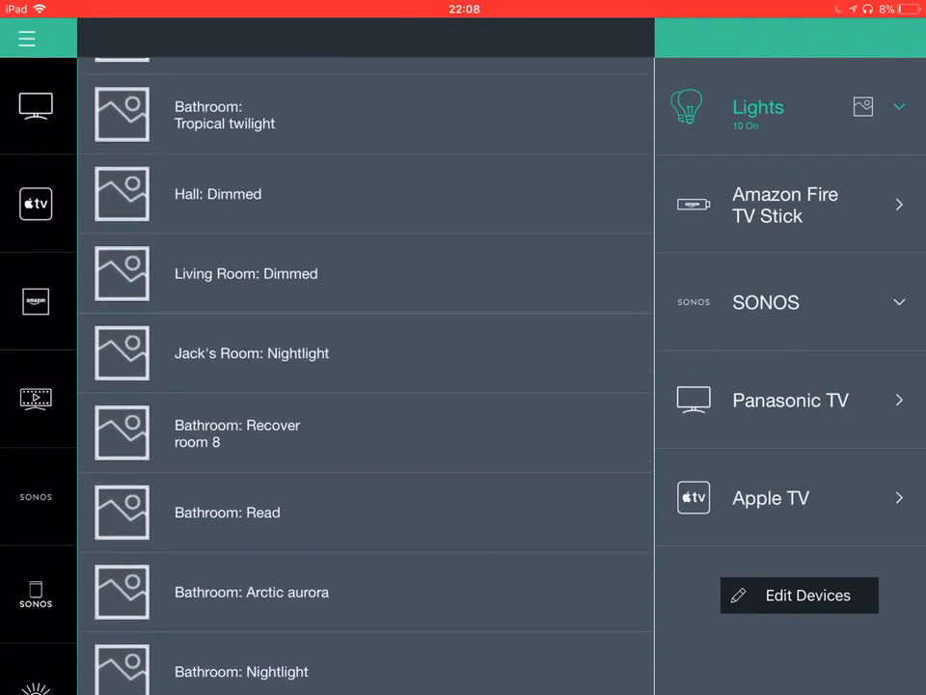
scroll("down", 3)
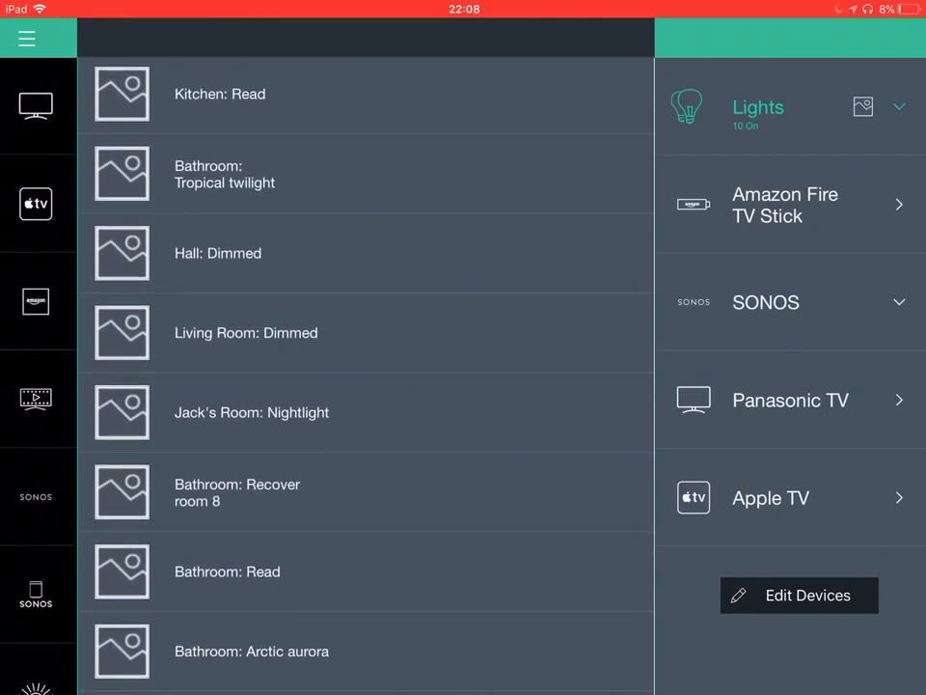
View the Amazon Fire TV Stick, Panasonic TV and Apple TV remotes, then Apple TV's settings.
left_click(786, 204)
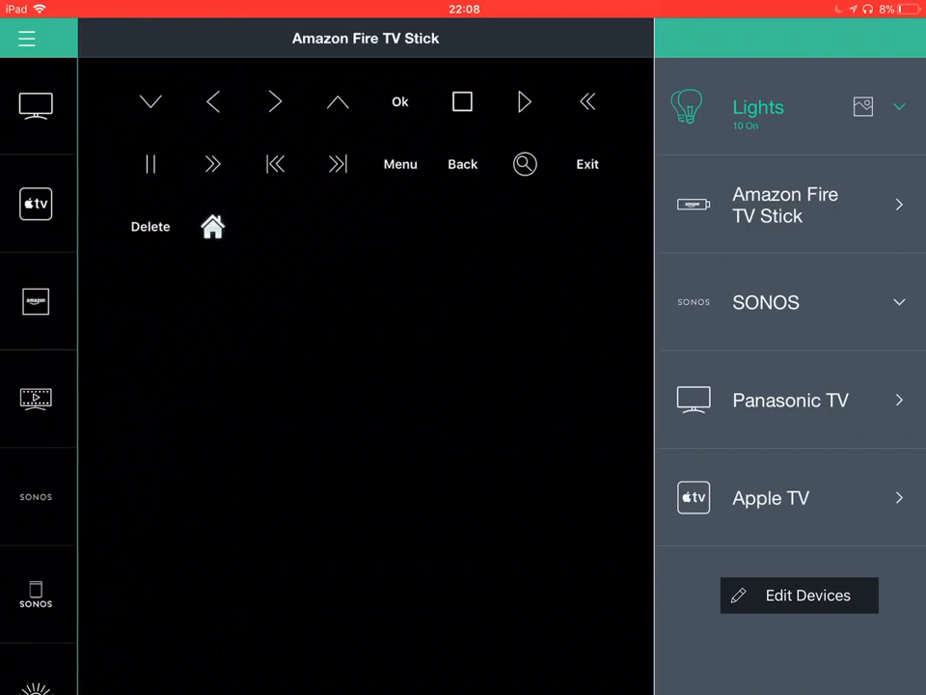
left_click(789, 303)
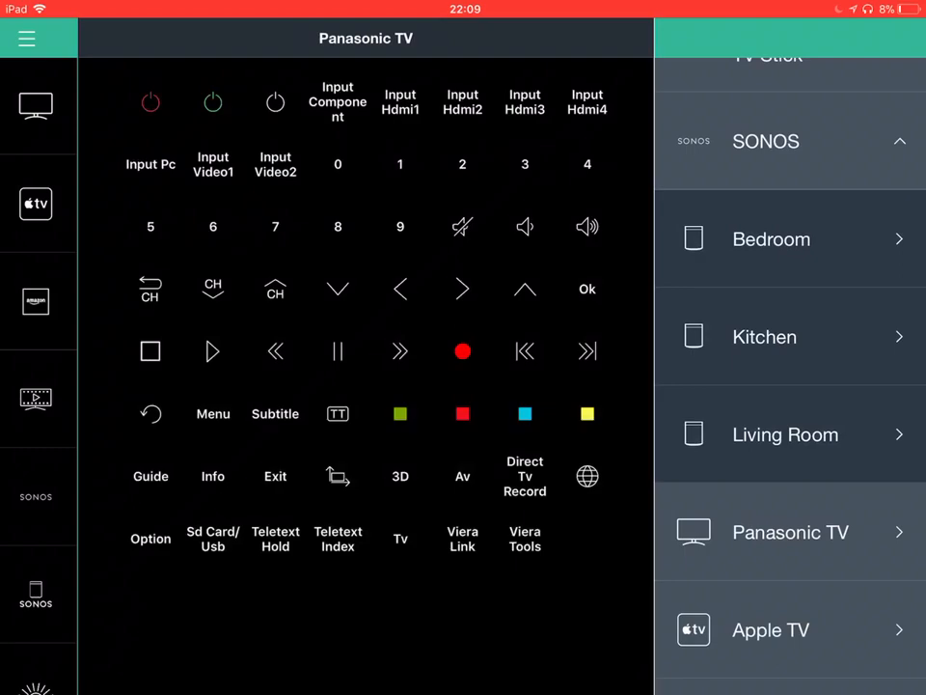
left_click(791, 629)
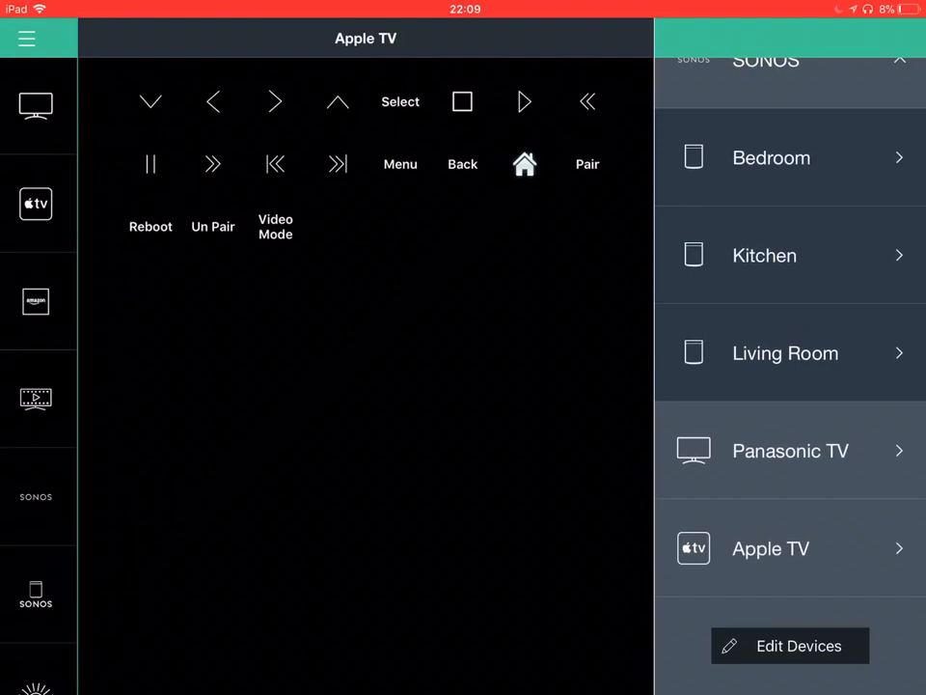
left_click(791, 646)
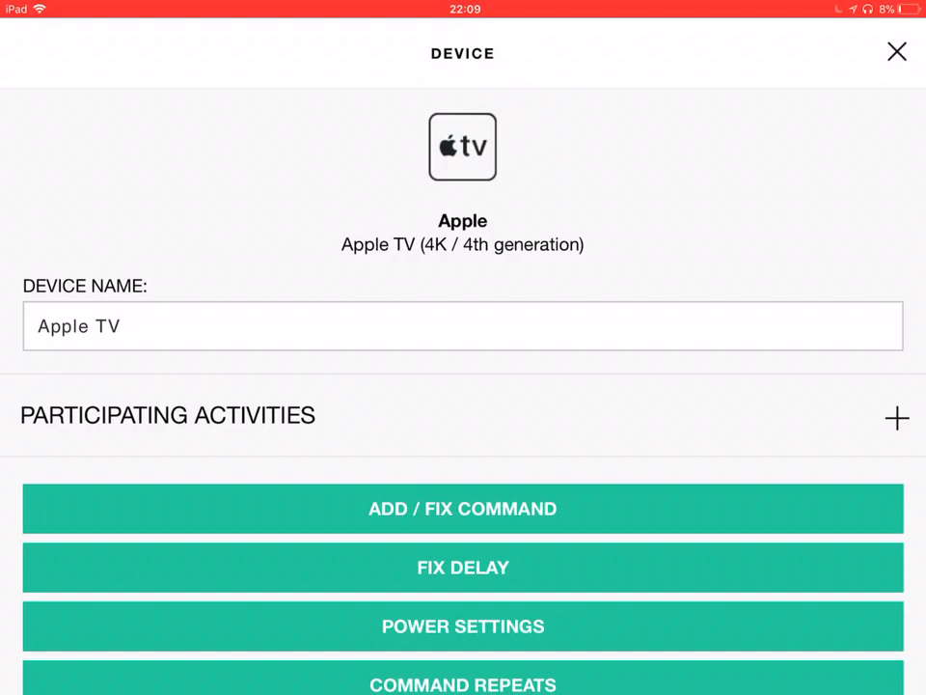
Close the Apple TV device settings page to return to its remote.
left_click(896, 51)
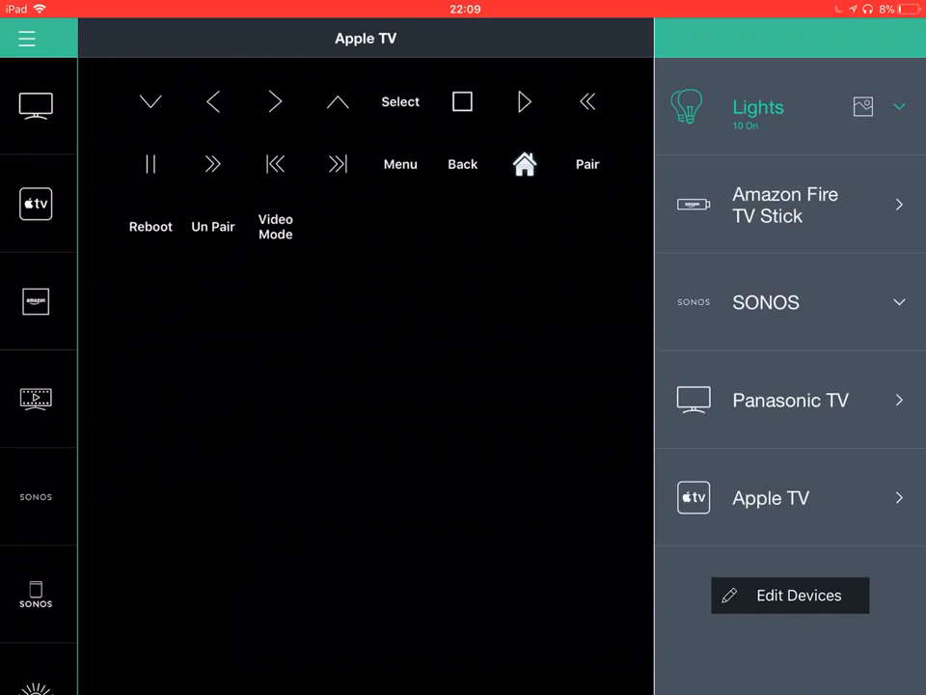
Start the Watch TV activity from the activities list.
left_click(26, 38)
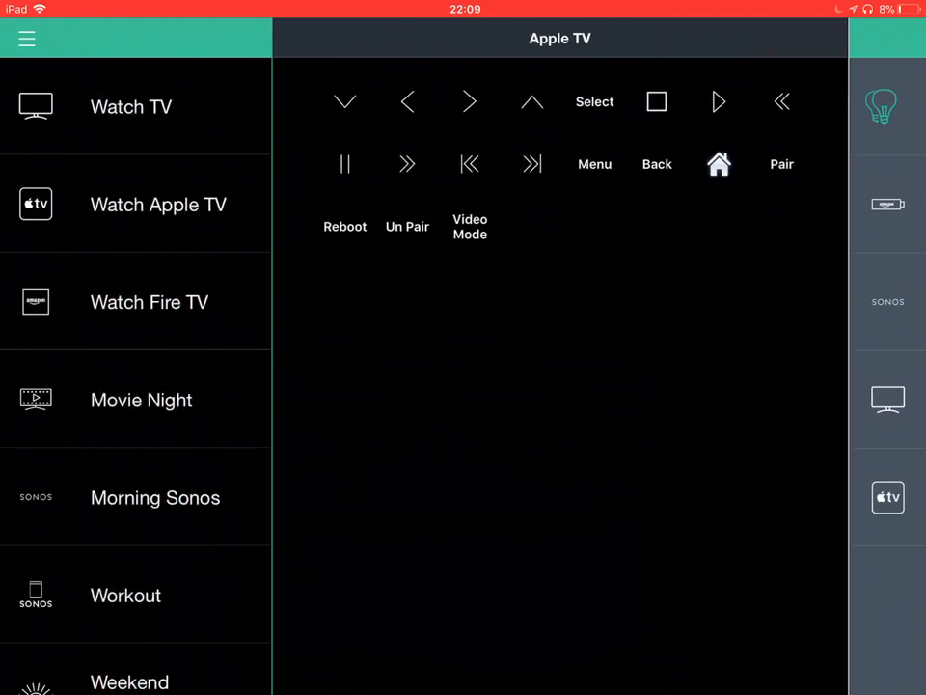
left_click(130, 107)
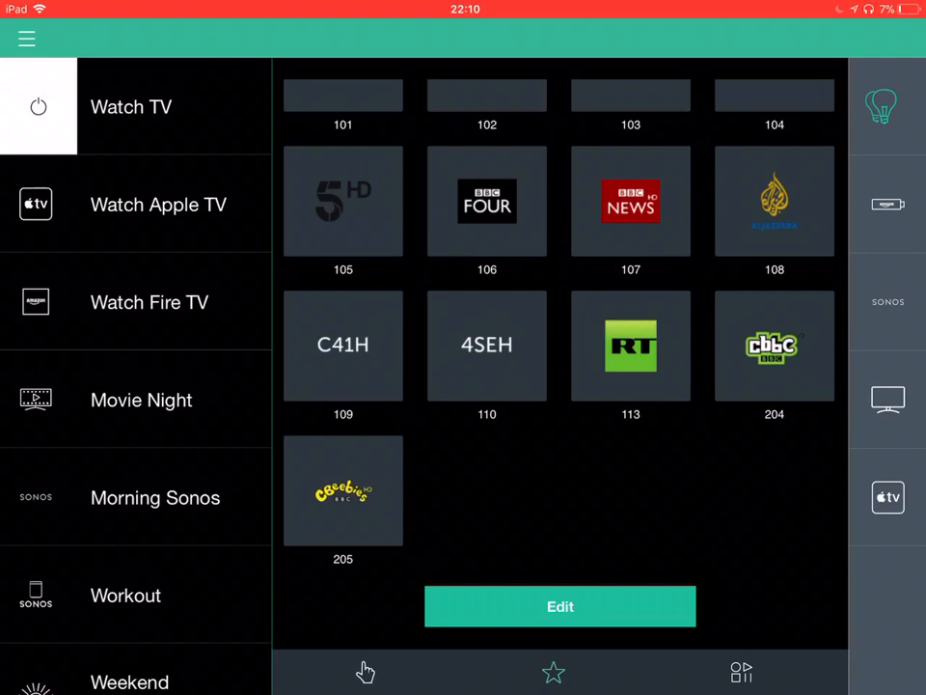
Reset the Watch TV favourite channels to setup defaults and confirm.
left_click(560, 606)
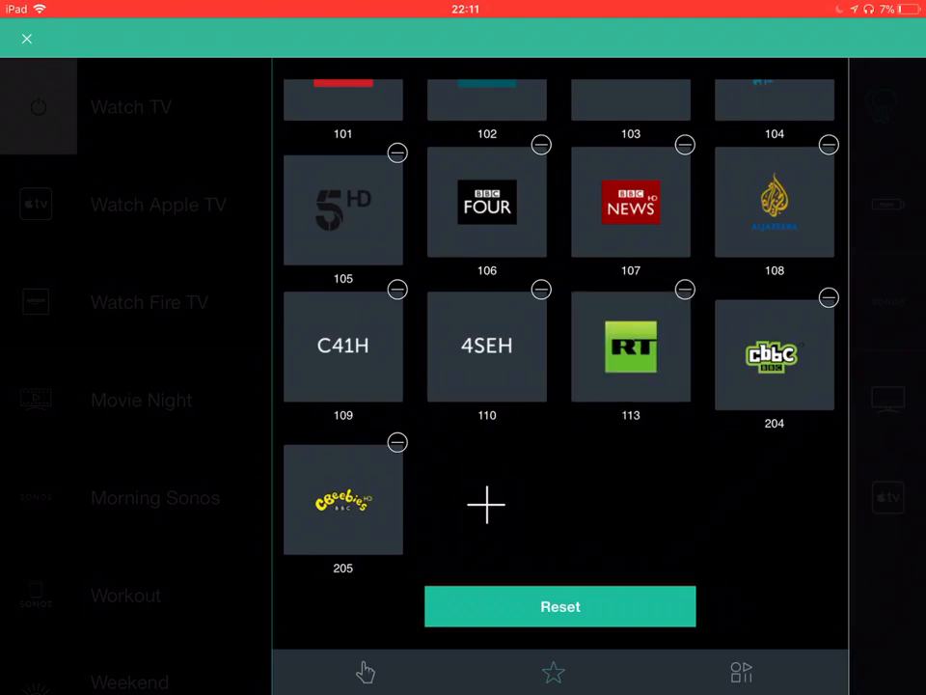
left_click(560, 606)
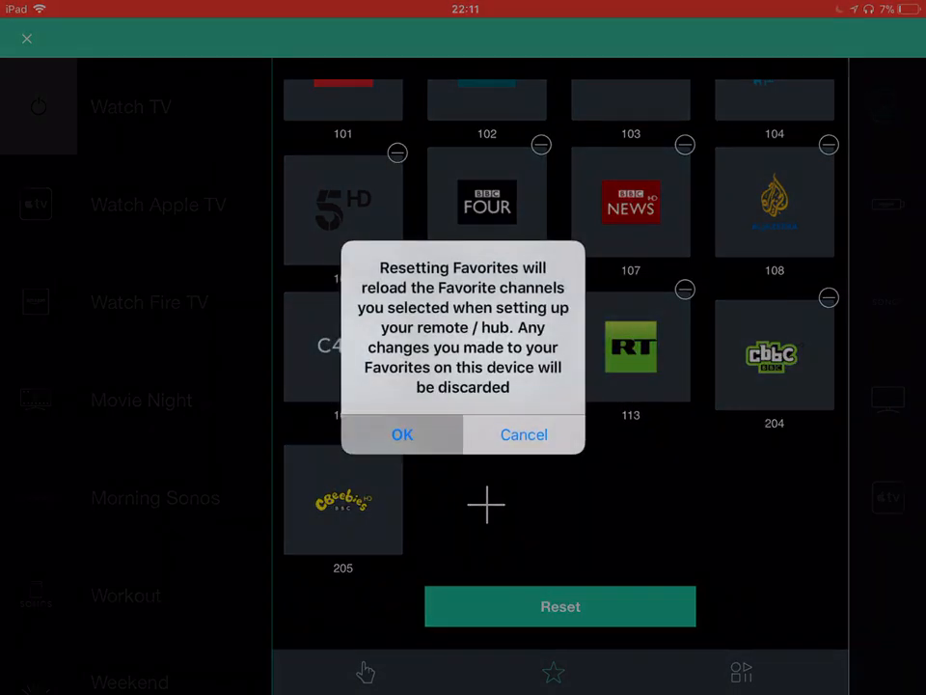
left_click(402, 434)
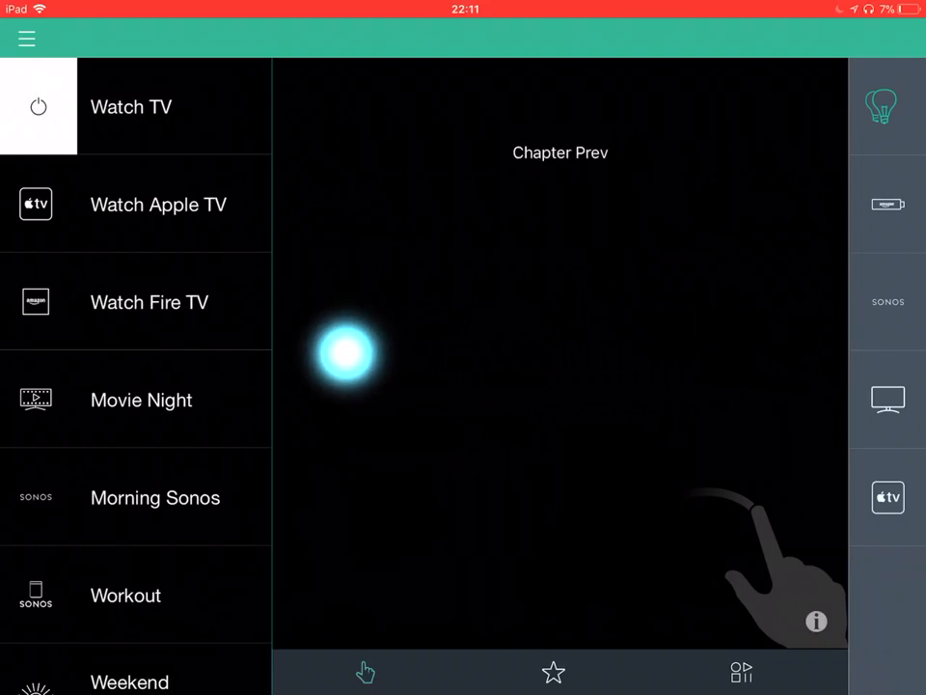
Switch to the Watch Fire TV activity from the left list.
left_click(347, 352)
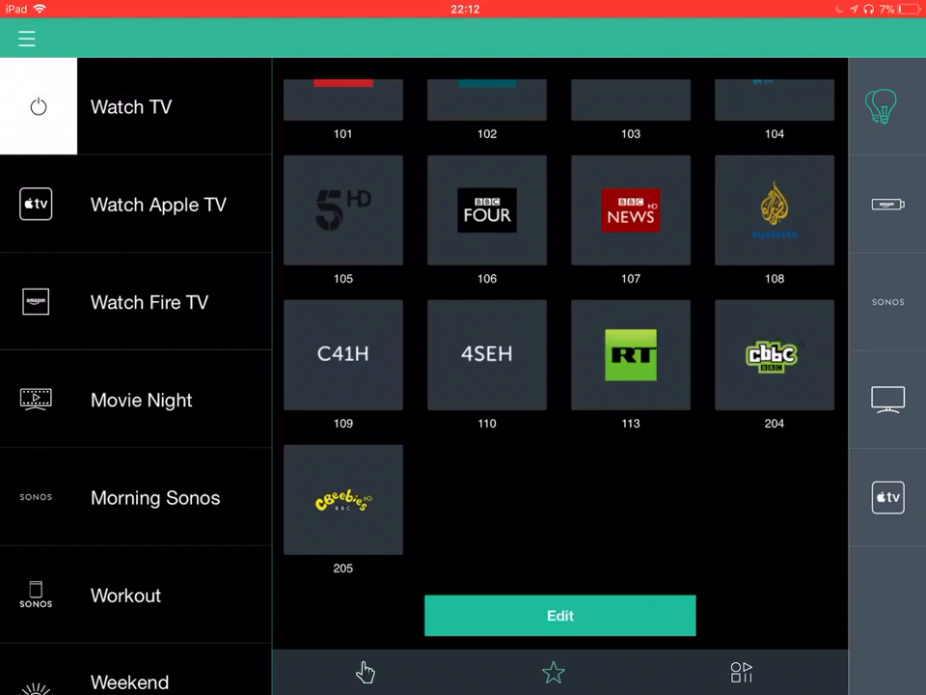
left_click(149, 302)
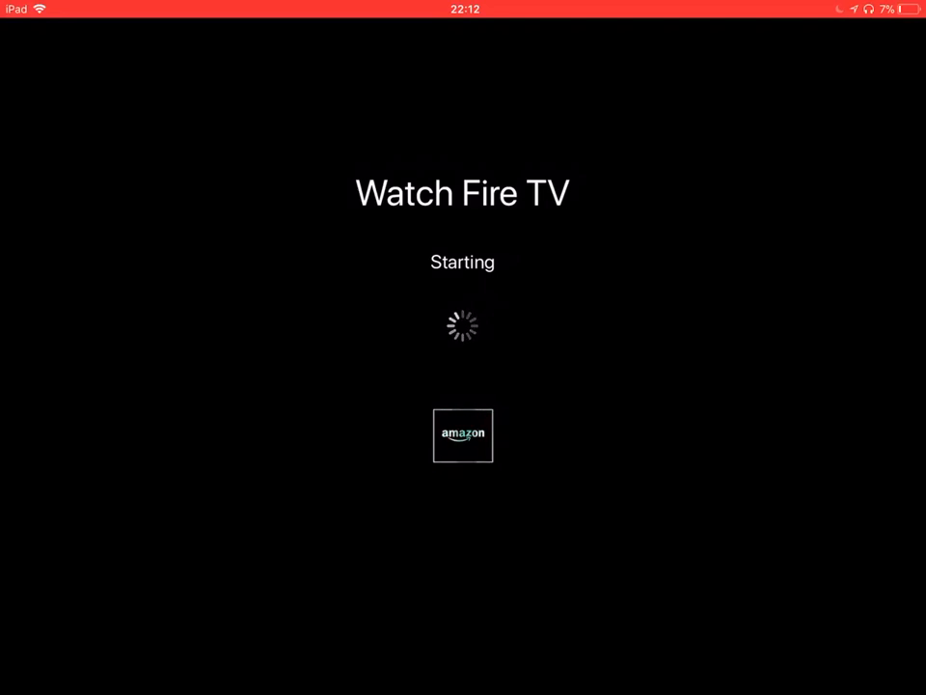
Press up on the Fire TV pad, then power off Watch Fire TV.
left_click(149, 302)
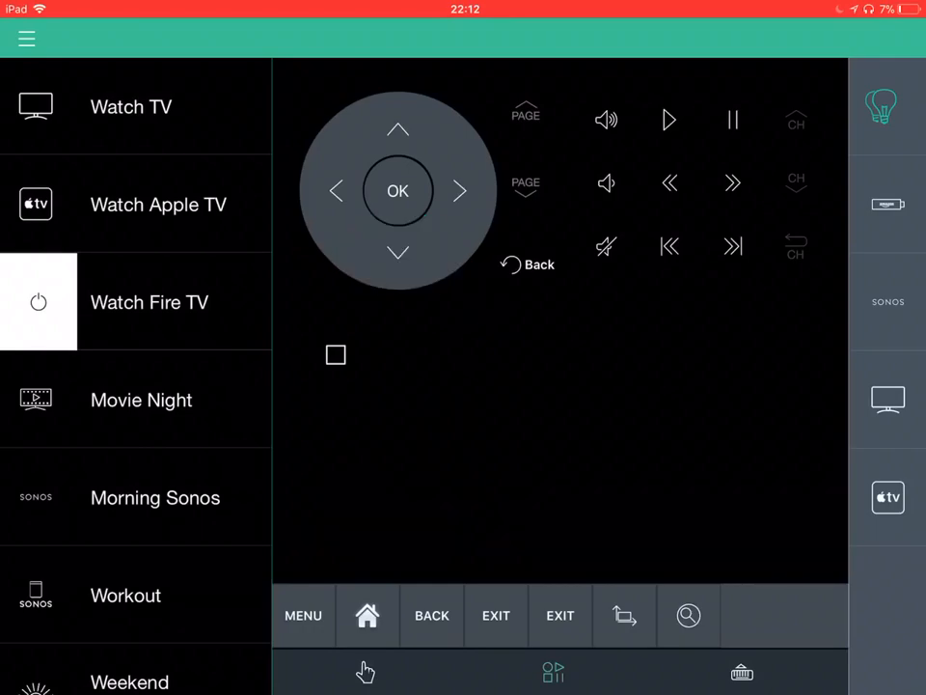
left_click(398, 128)
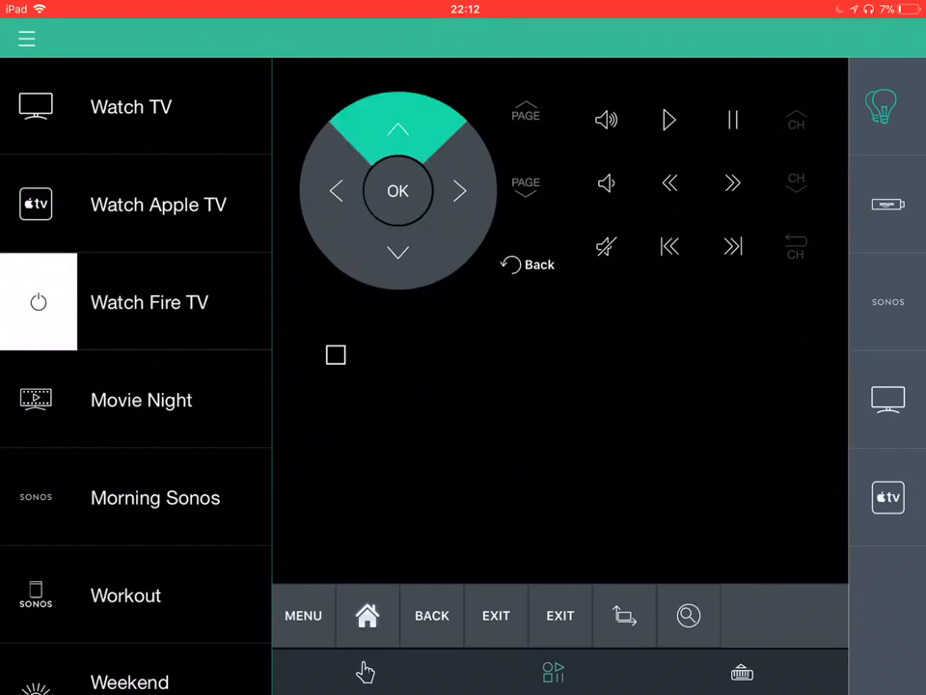
left_click(397, 128)
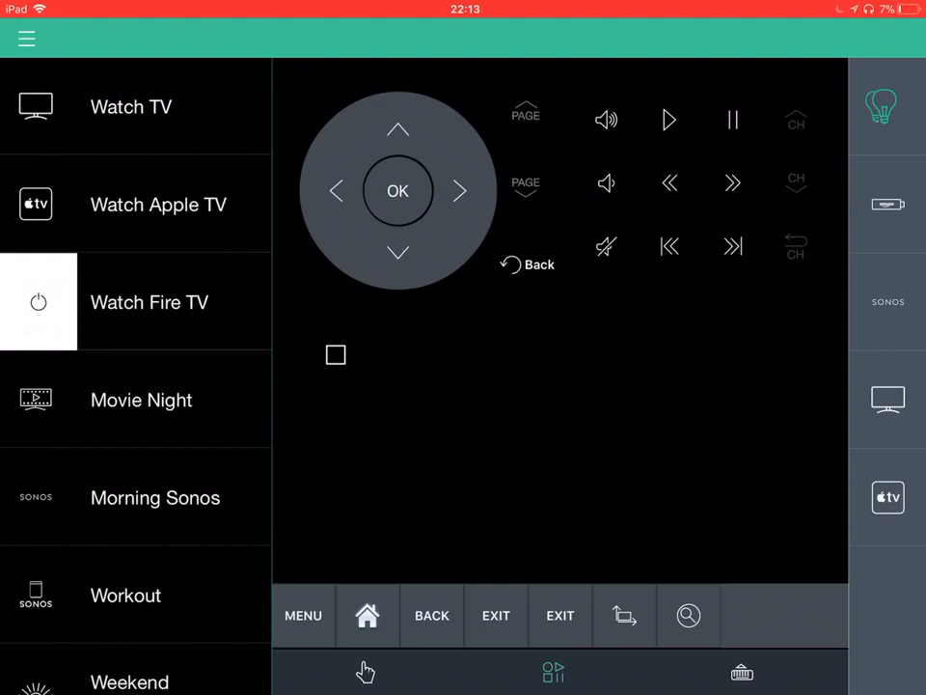
left_click(141, 399)
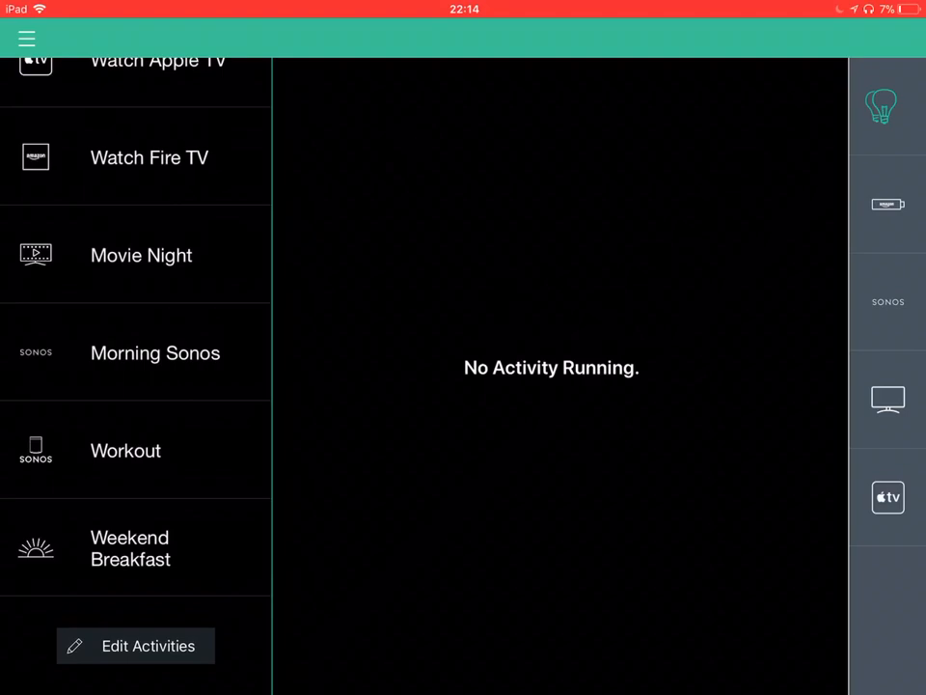
Start Morning Sonos with BBC Radio 2, then switch to Weekend Breakfast.
left_click(154, 353)
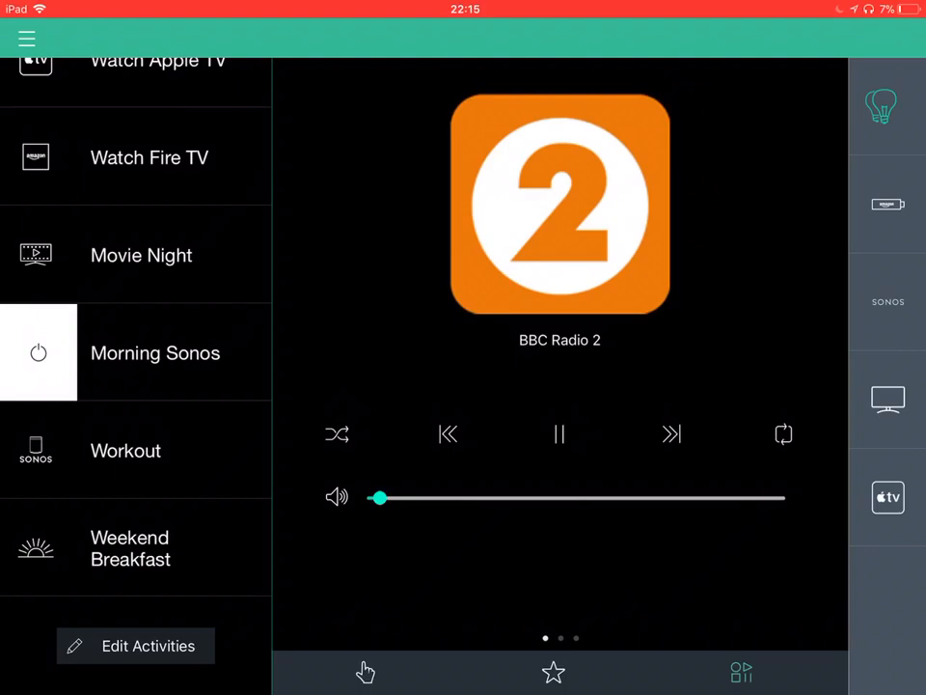
left_click(131, 548)
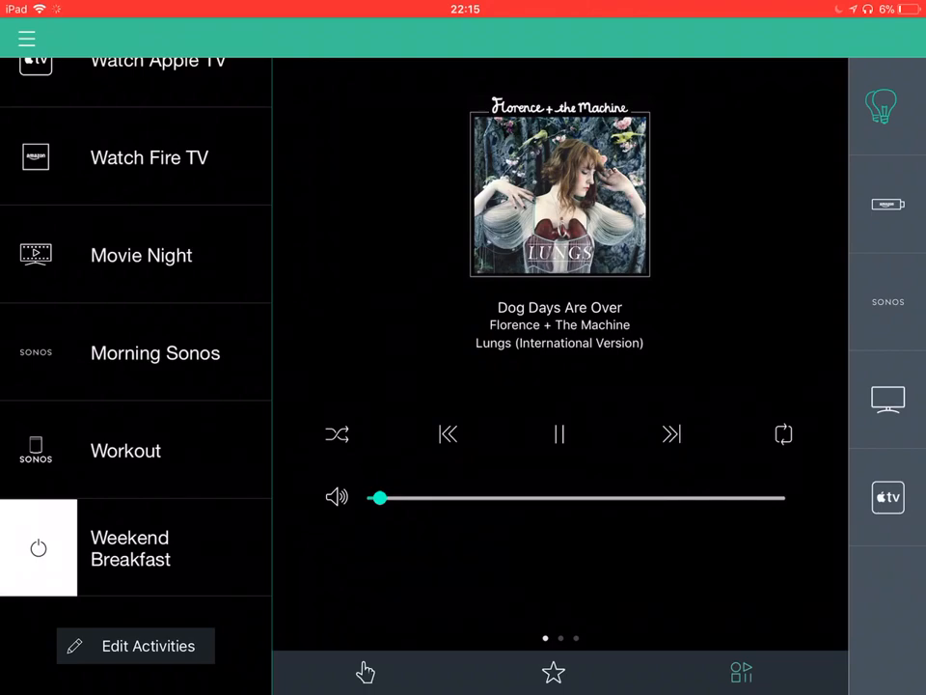
Pause Dog Days Are Over in the Sonos player.
left_click(559, 434)
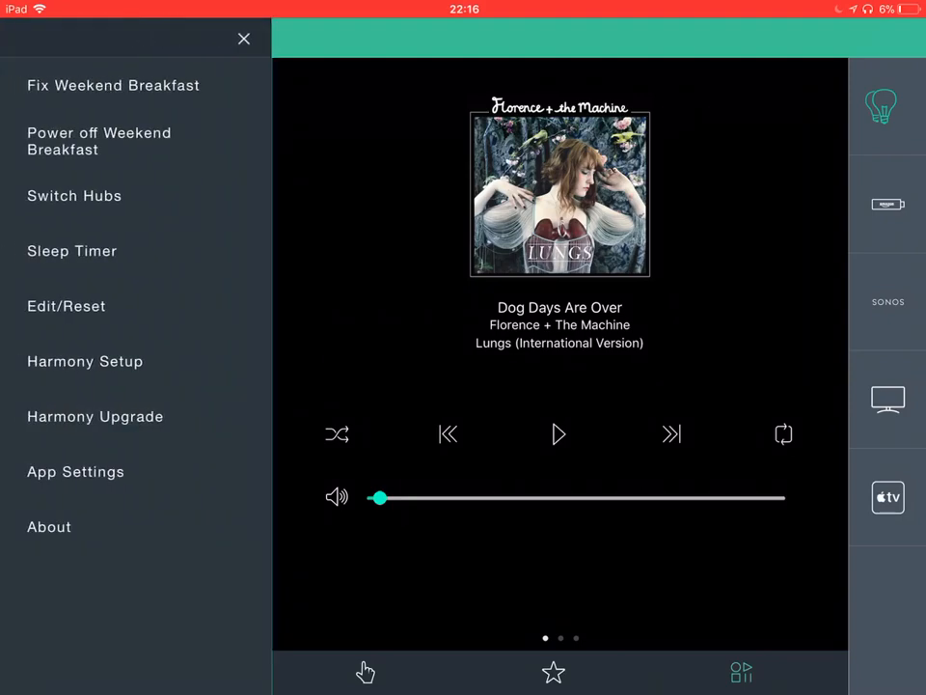
Browse Harmony Setup devices, start adding a Nest, cancel, and return to the remote.
left_click(75, 195)
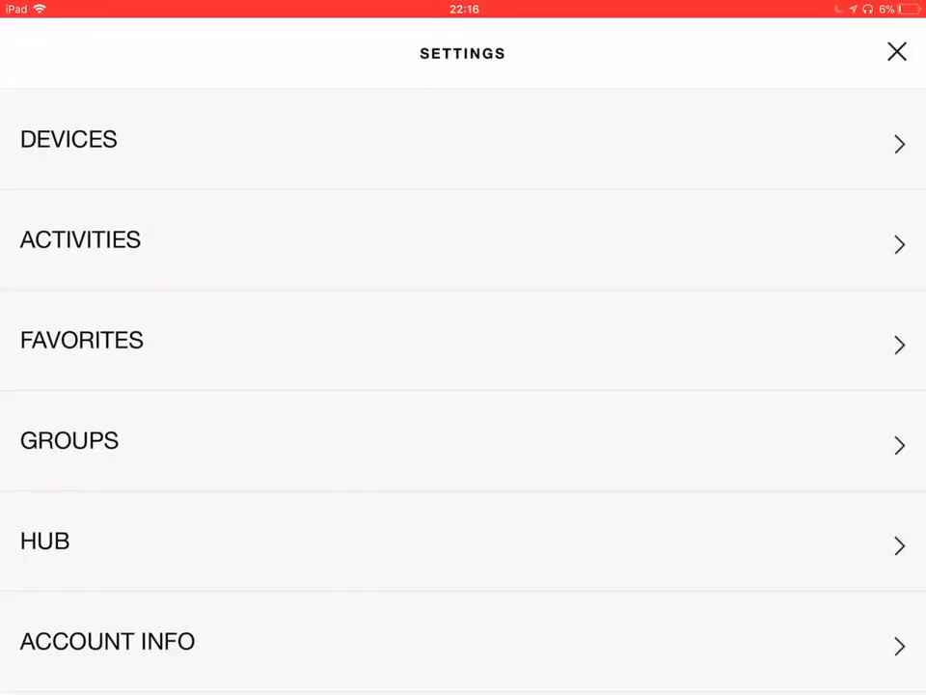
left_click(67, 139)
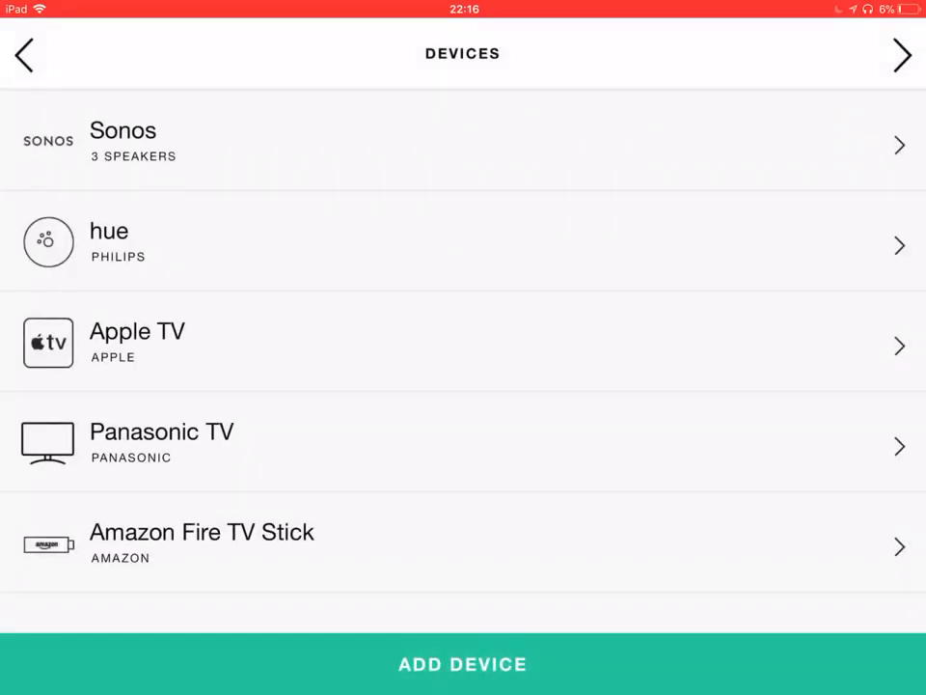
left_click(462, 664)
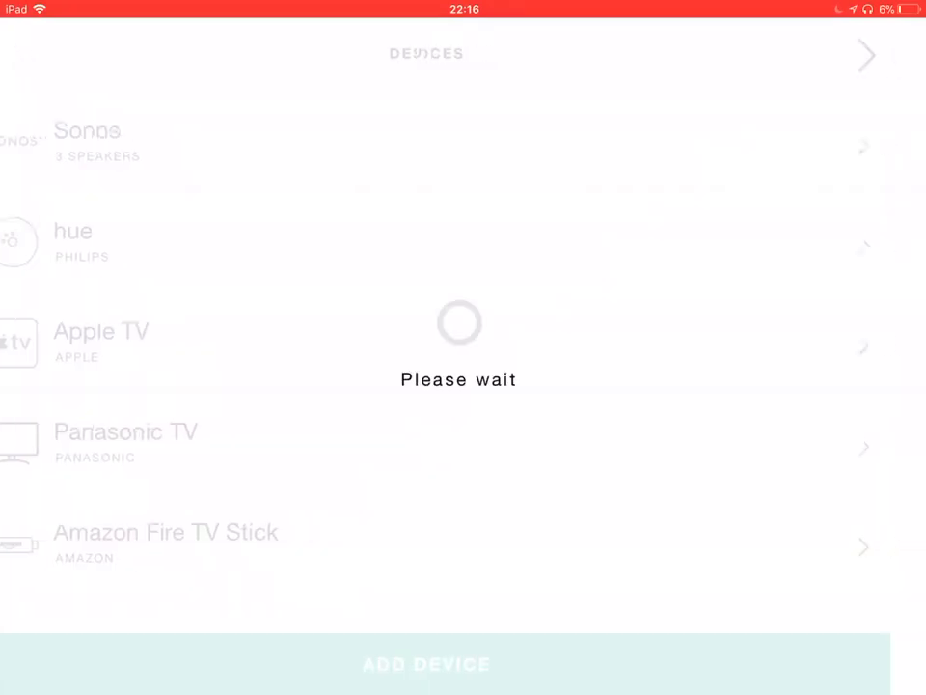
left_click(425, 664)
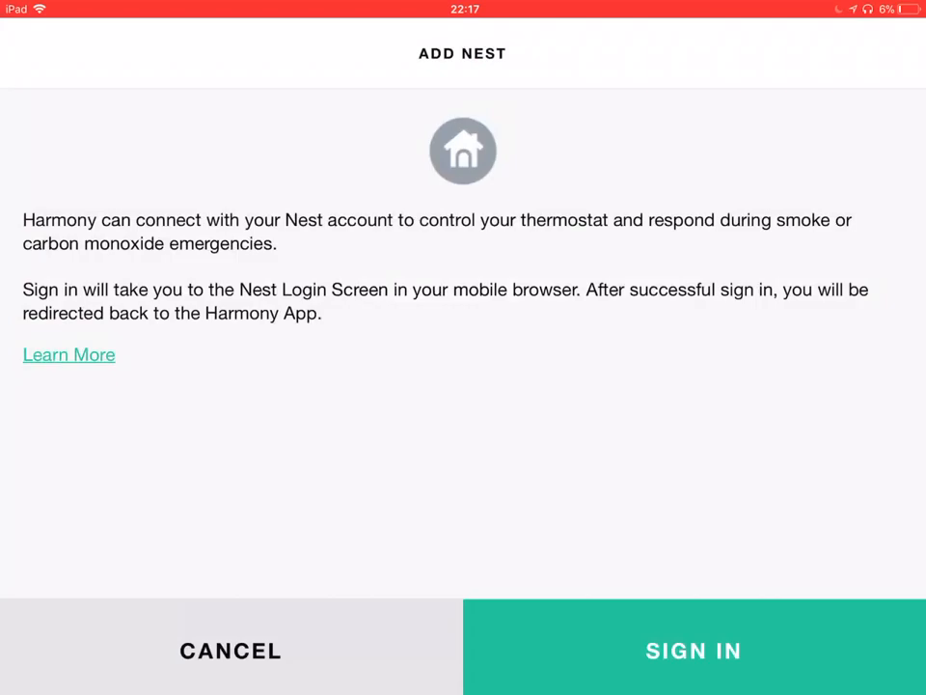
left_click(230, 651)
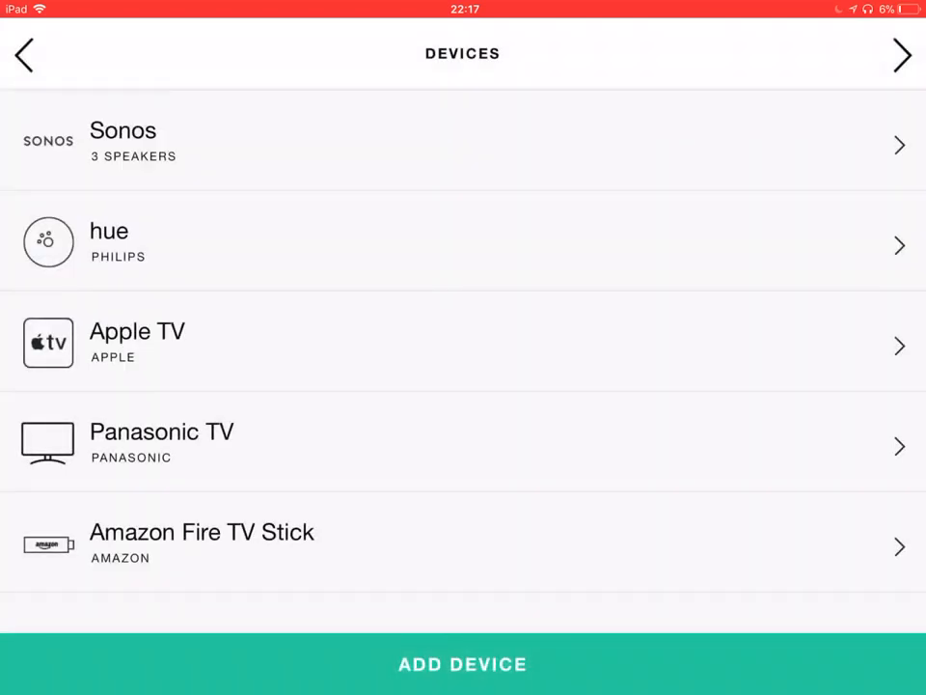
left_click(24, 54)
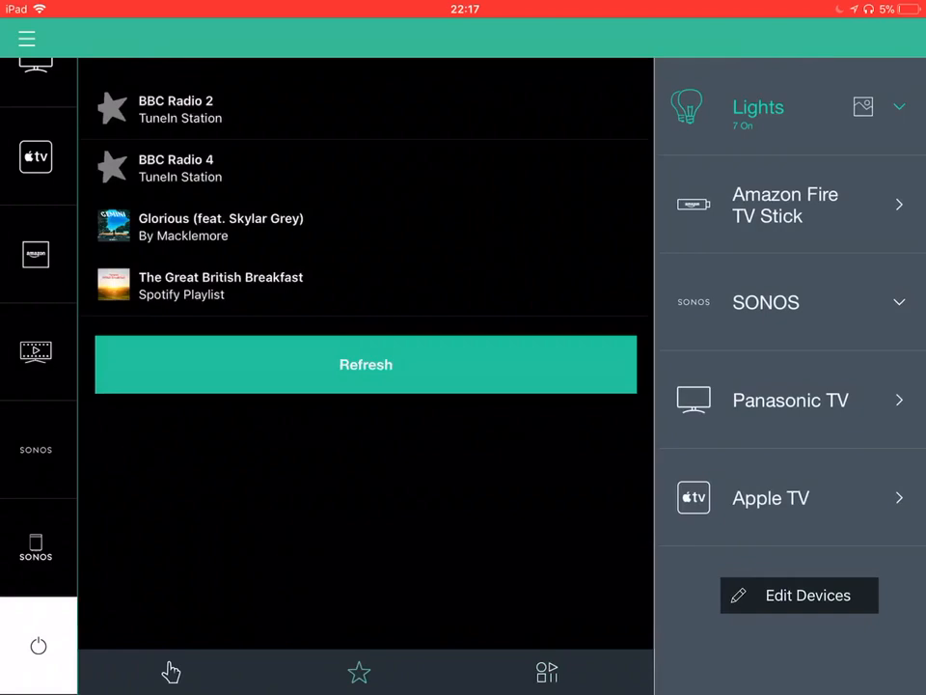
Power off the Weekend Breakfast activity.
left_click(39, 646)
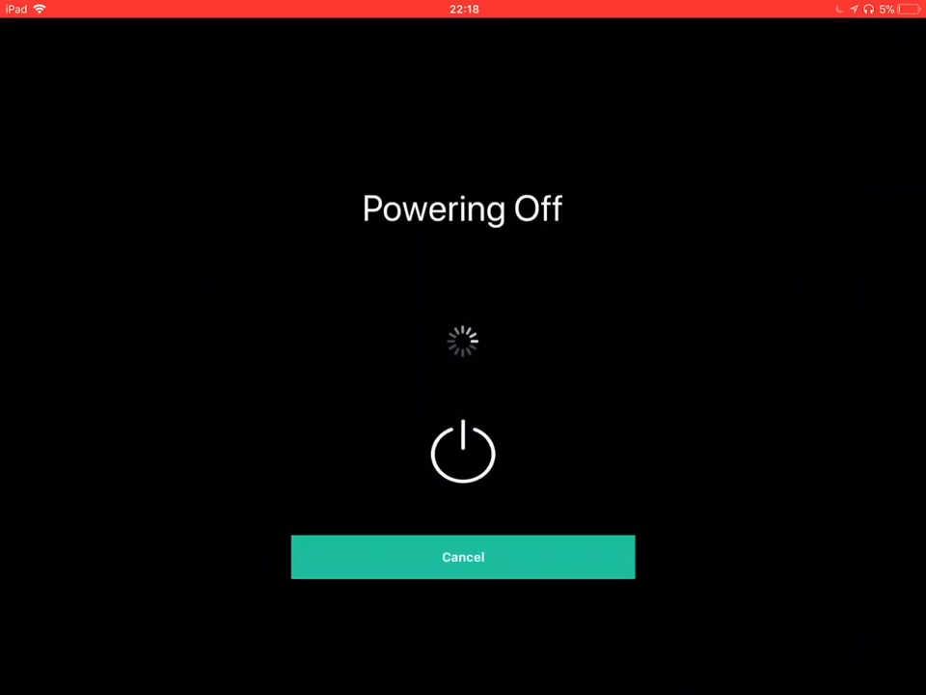